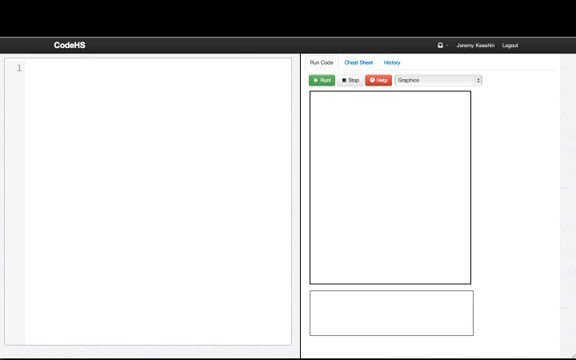
- Write an empty function start(){ } and place the cursor on the blank line in its body
text(f)
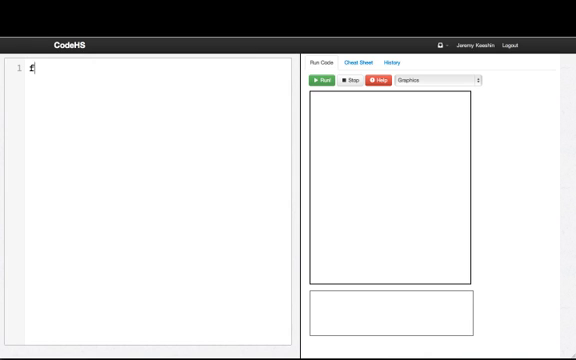
text(function start())
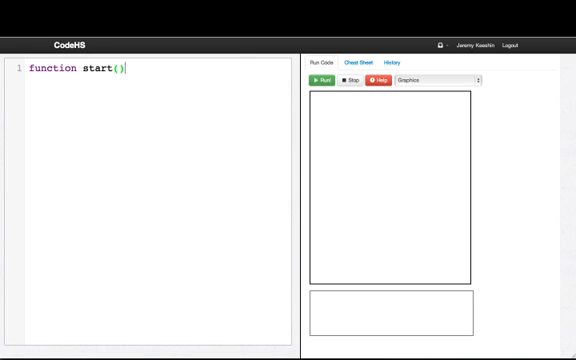
text({)
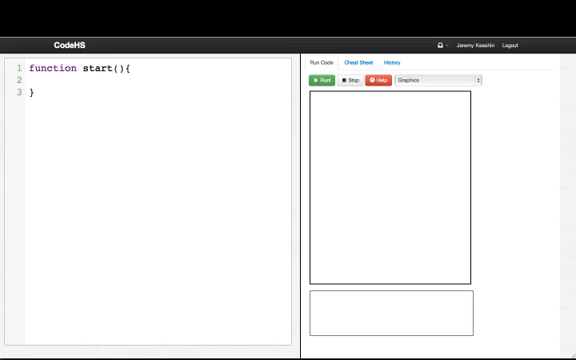
click(33, 89)
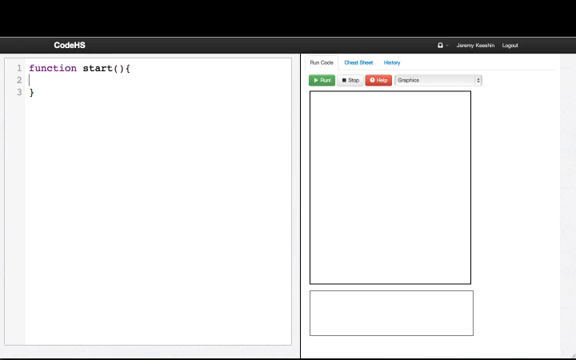
- Declare var RADIUS = 100 and var ball above start, and call setupBall() inside start
key(Enter)
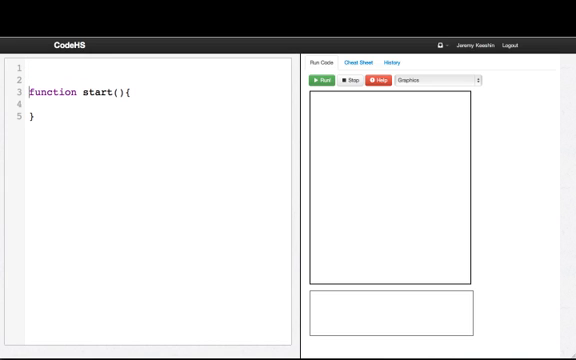
text(var RA)
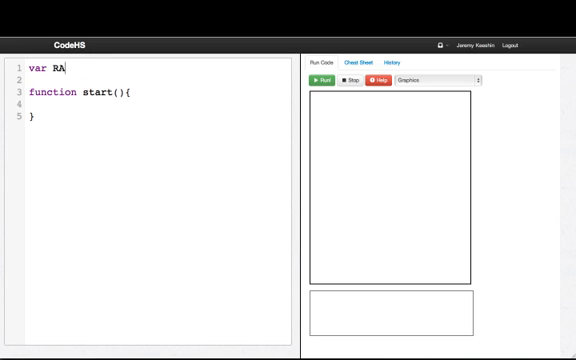
text(DIUS = 100;)
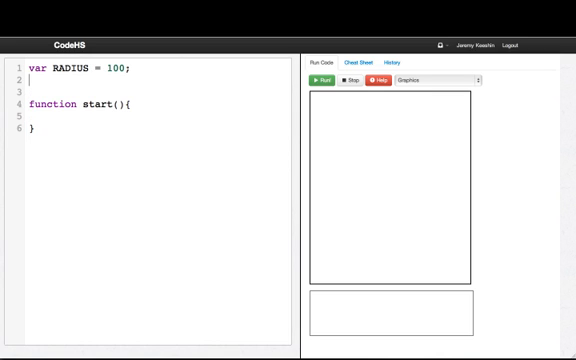
text(var ball;)
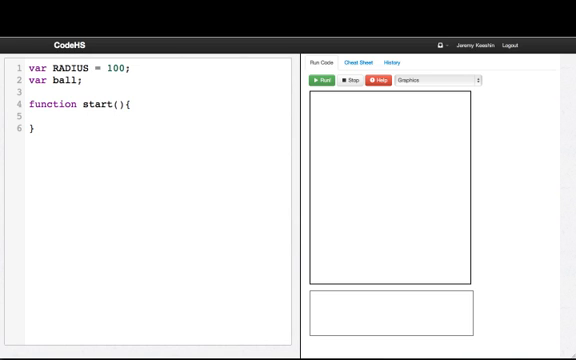
text(set)
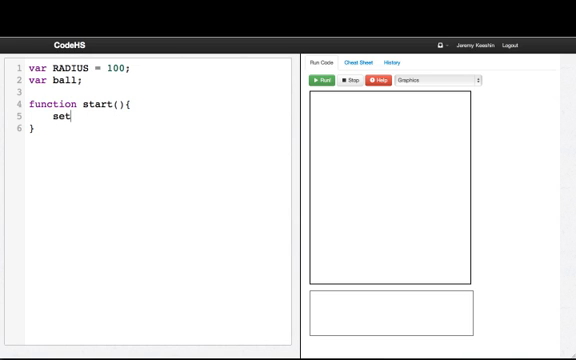
text(upBall();)
text(func)
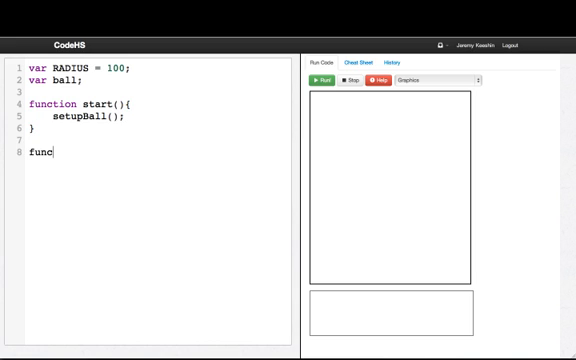
- Define setupBall creating ball = new Circle(RADIUS)
text(tion setupBal)
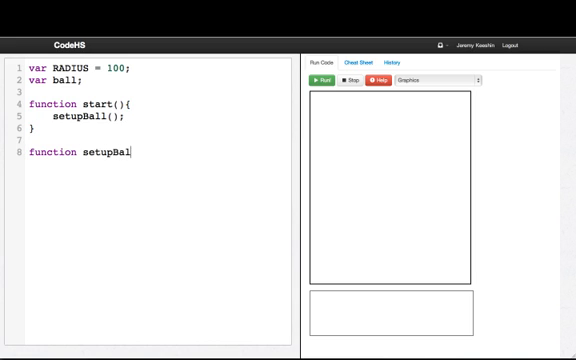
text(l(){)
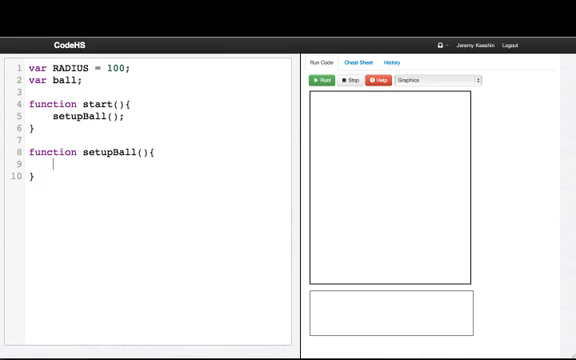
text(ball = new)
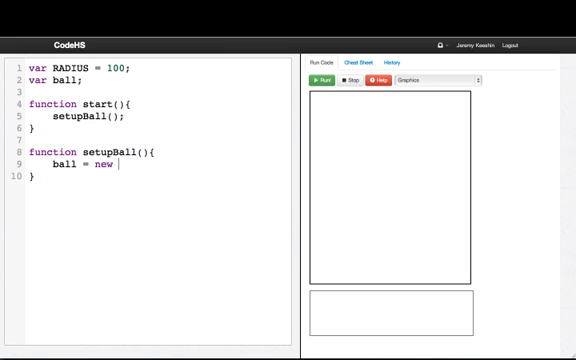
text(Circle(RA)
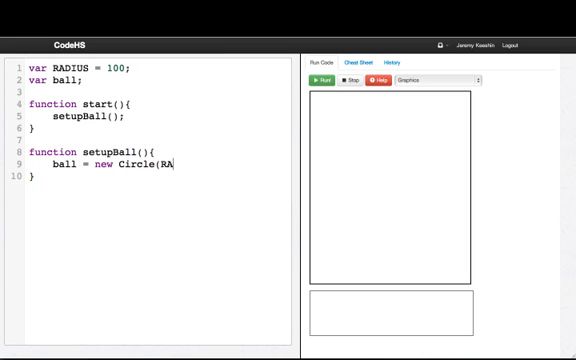
text(DIUS);)
text(var OFF_SCREEn)
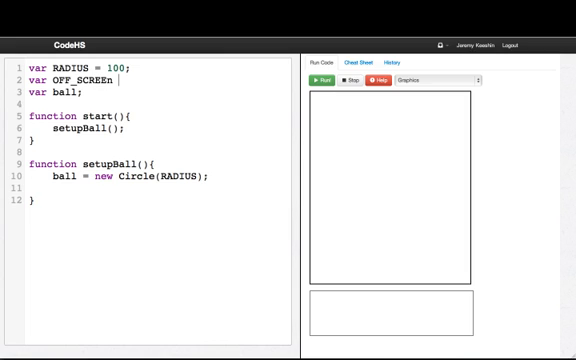
- Add OFF_SCREEN = -200, position the ball off-screen with ball.setPosition and add it to the canvas
text(N =)
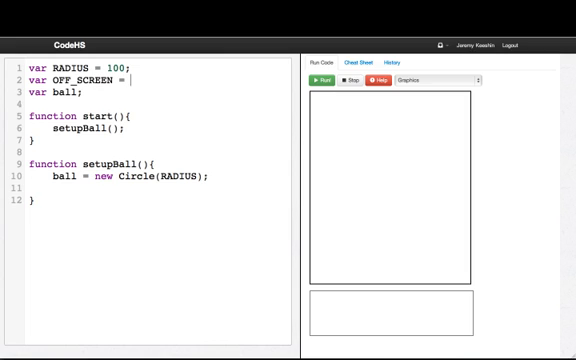
text(-200;)
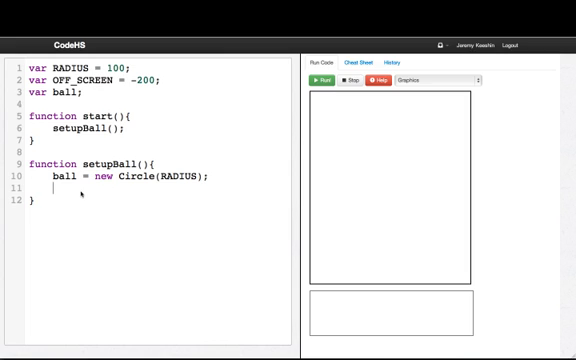
text(ball.setPosition()
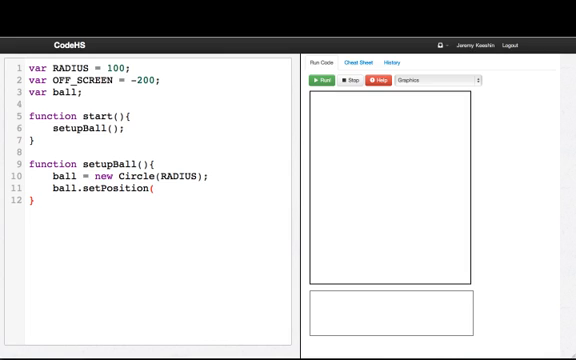
text(OFF_SCREEN, OFF_SCREEN);)
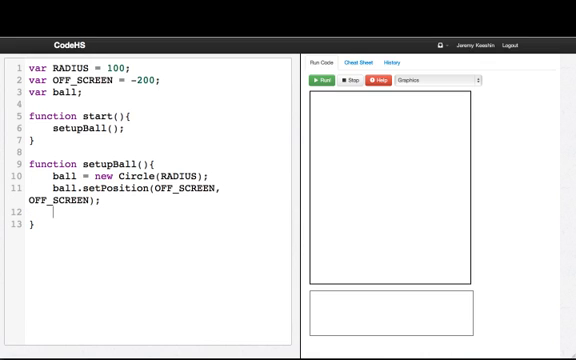
text(add(bal)
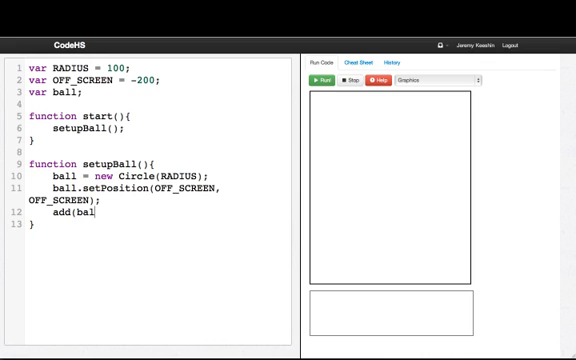
text(l);)
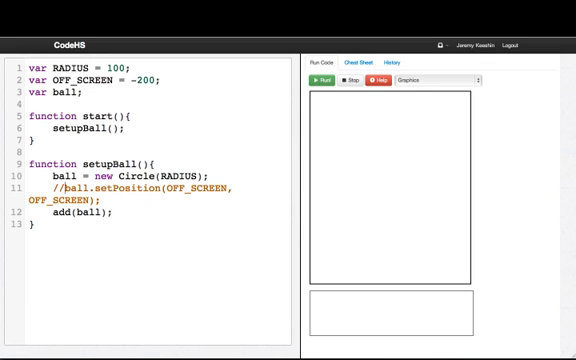
click(315, 82)
text(var D)
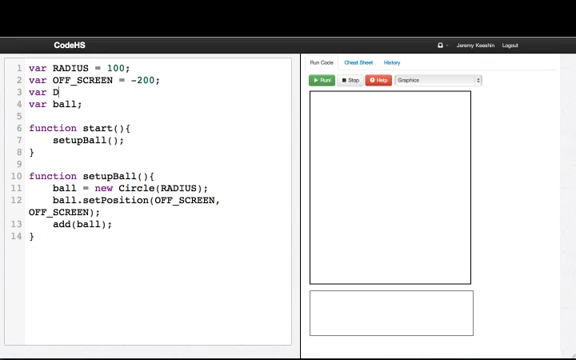
- Add a DELAY constant of 500, call setTimer(changeBall, DELAY) in start, and declare an empty changeBall
text(ELAY = 500;)
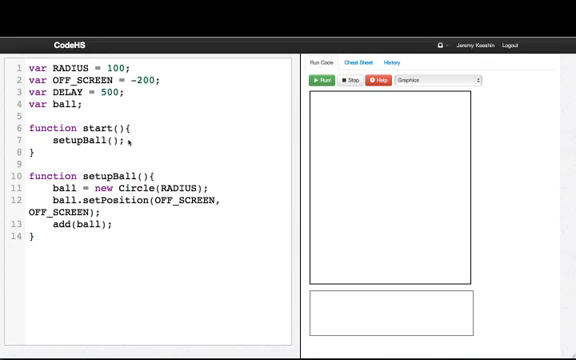
text(setTi)
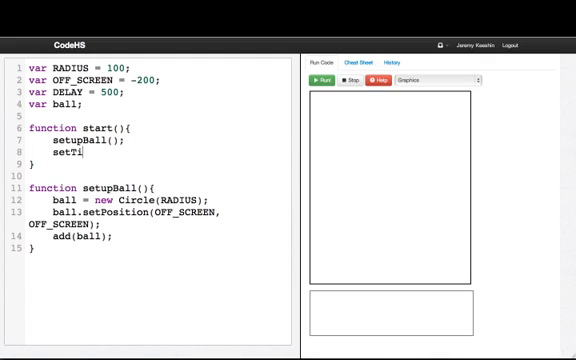
text(mer(c)
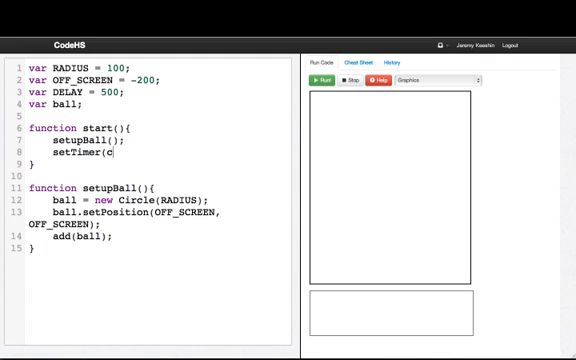
text(hangeBall,)
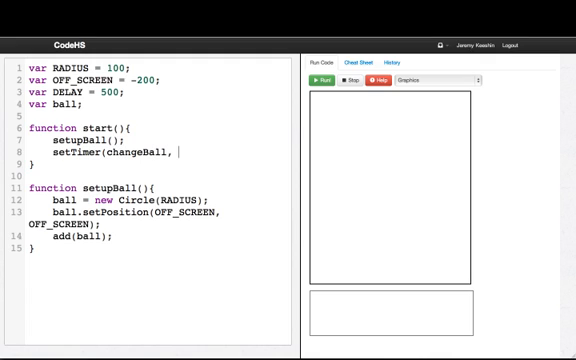
text(DELAY);)
text(function)
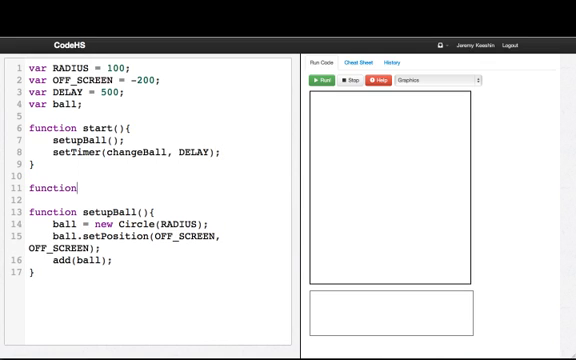
text(changeBall(){)
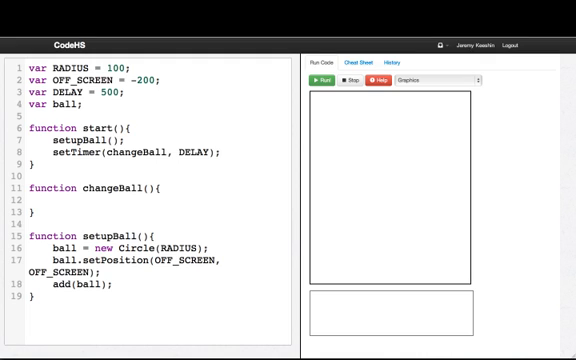
- In changeBall, set x to Randomizer.nextInt from the ball's radius to getWidth() minus the radius
text(var)
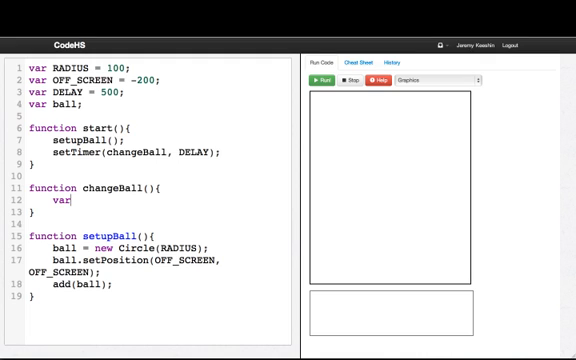
text(x =)
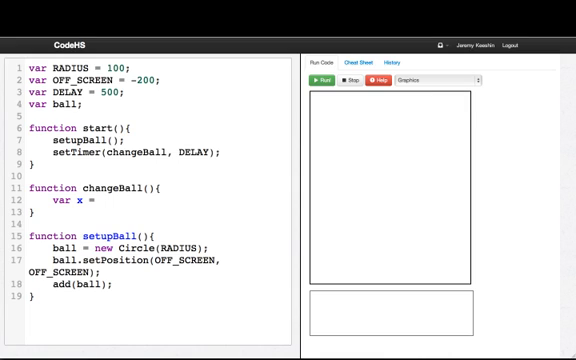
click(99, 200)
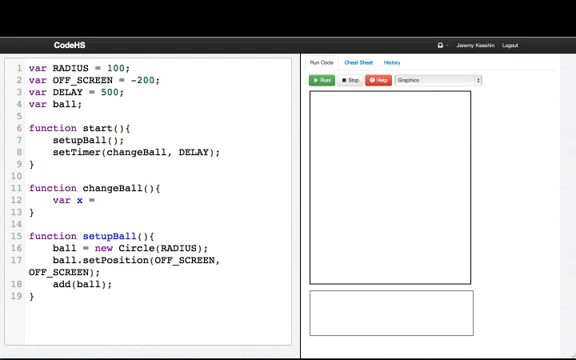
text(Randomi)
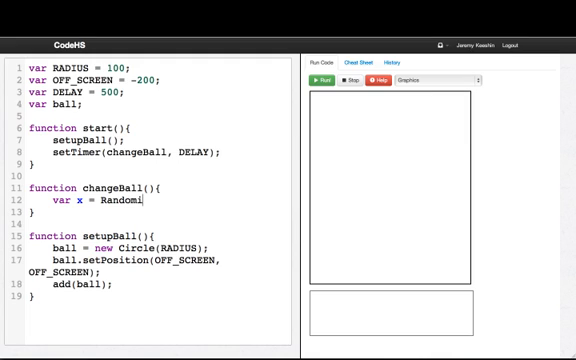
text(zer.nextI)
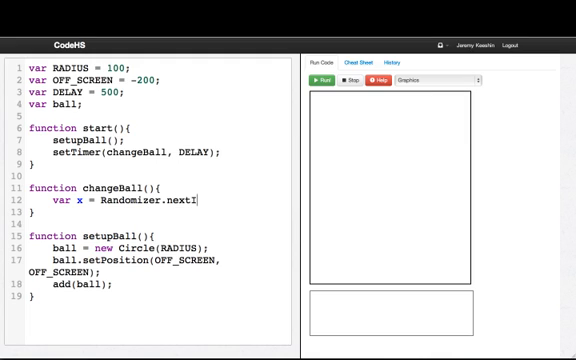
text(nt()
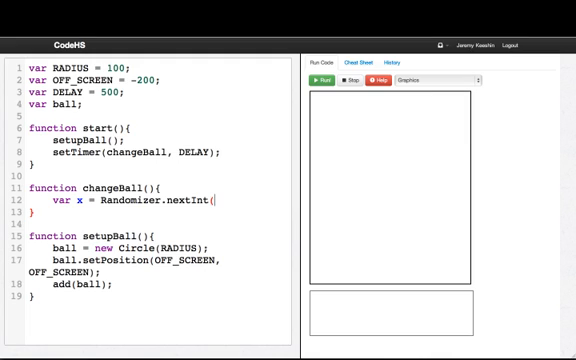
text(ball.getRadius(),)
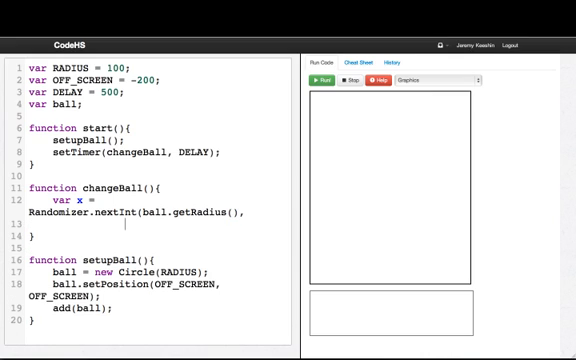
text(getWidth() - ball.getRadius());)
text(var y =)
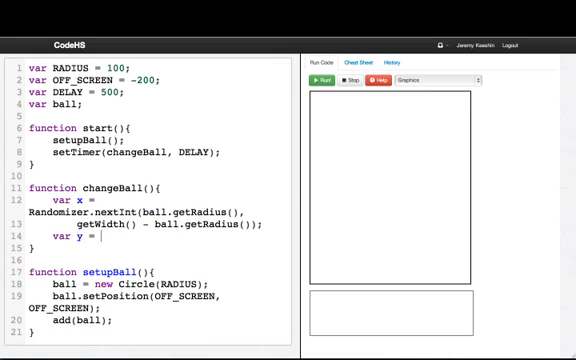
- Set y likewise using getHeight(), move the ball with ball.setPosition(x, y), and run the program
text(Randomizer.next)
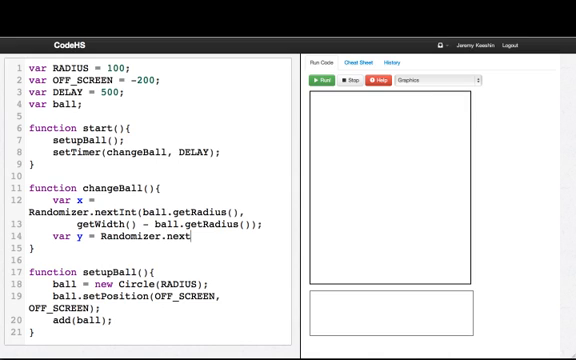
text(Int(ball.getRadius(),)
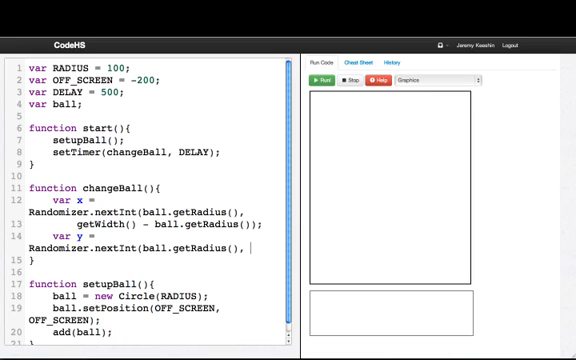
text(getHeight())
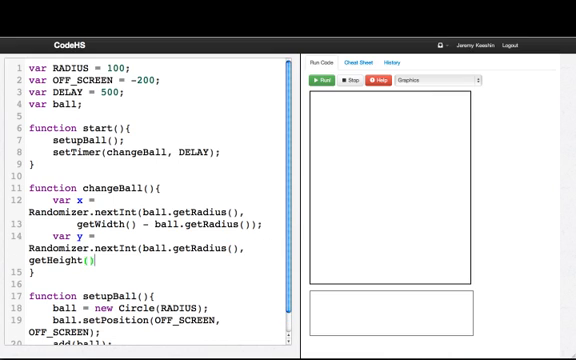
text(- ball.getRadius)
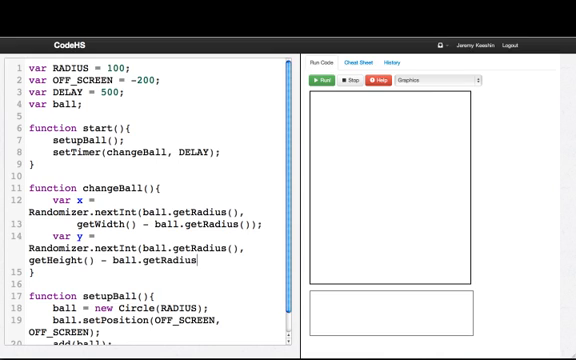
text();)
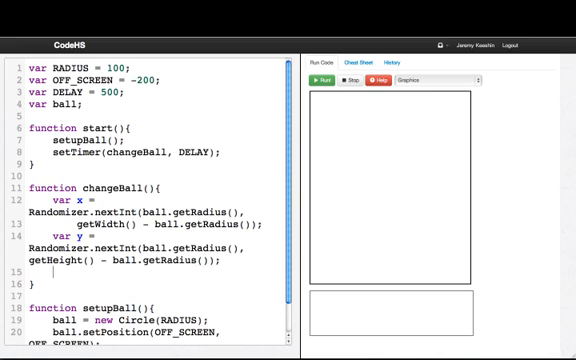
text(ball.setPosition(x, y);)
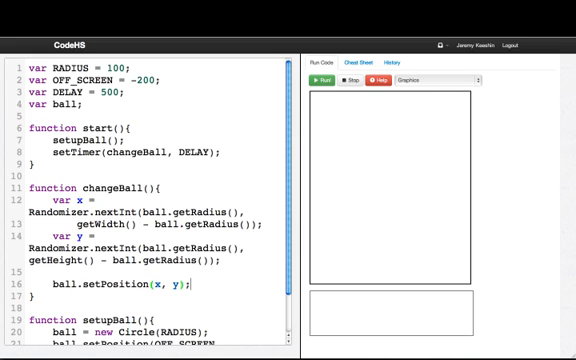
click(322, 82)
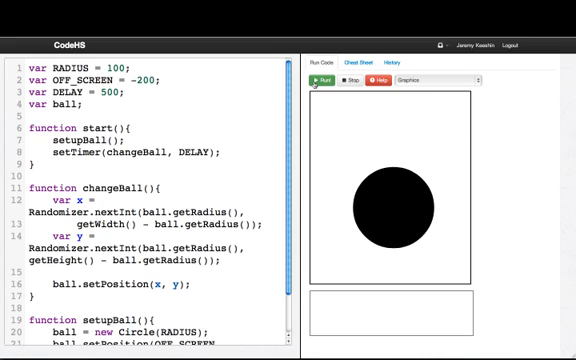
- Stop the running program after watching the ball jump around the canvas
click(322, 81)
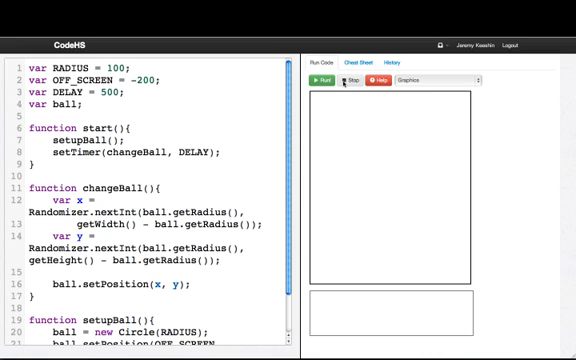
scroll(down, 3)
text(b)
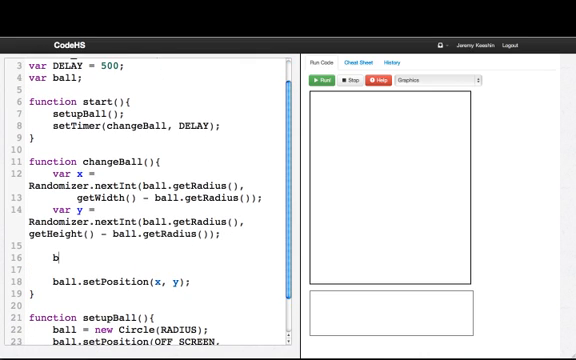
- Try ball.setColor(Randomizer.nextColor()) in changeBall, run it twice to see random colours, then stop
text(all.setColor)
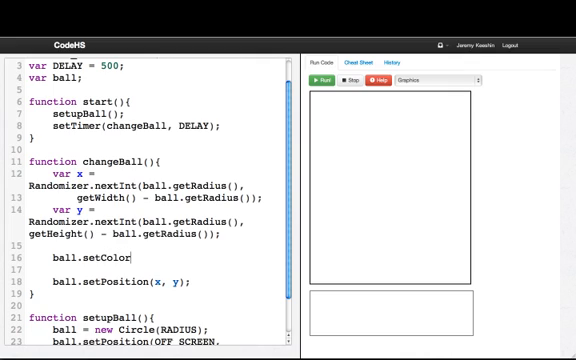
text((Randomizer.)
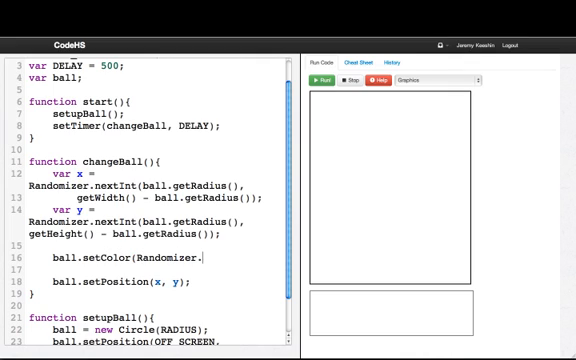
text(nextColor()))
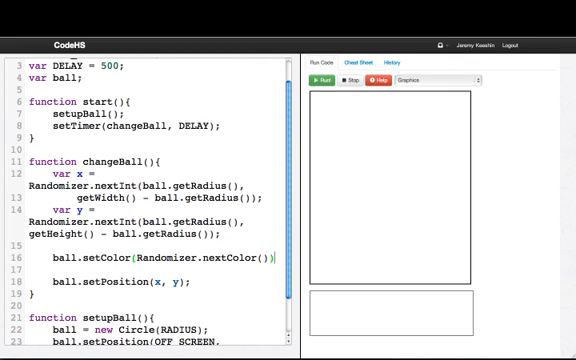
click(321, 81)
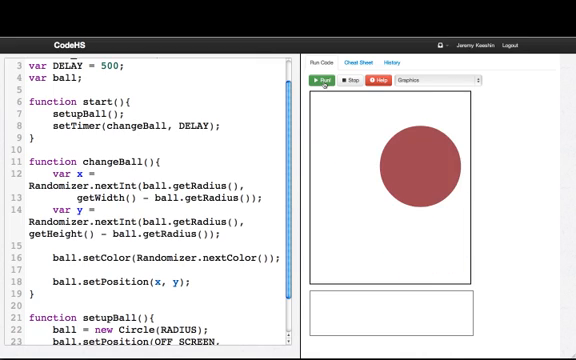
click(310, 81)
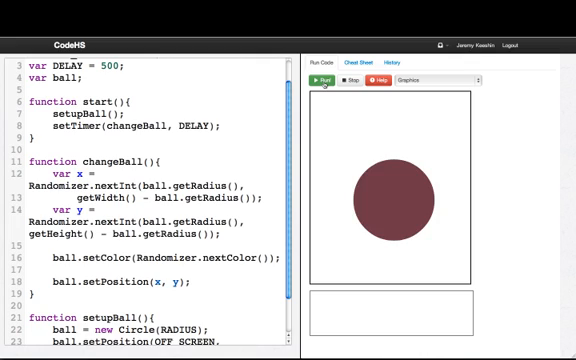
click(323, 81)
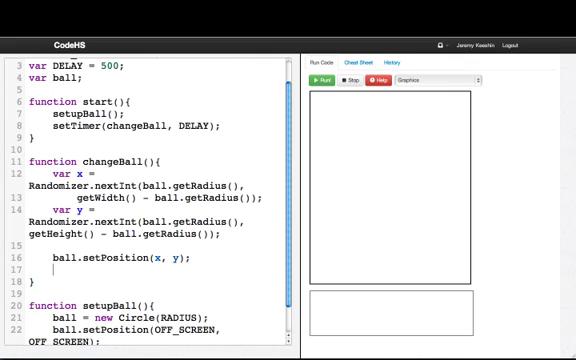
- Define changeColor with var colorCode = Randomizer.nextInt(0, 2) as its first line
text(change)
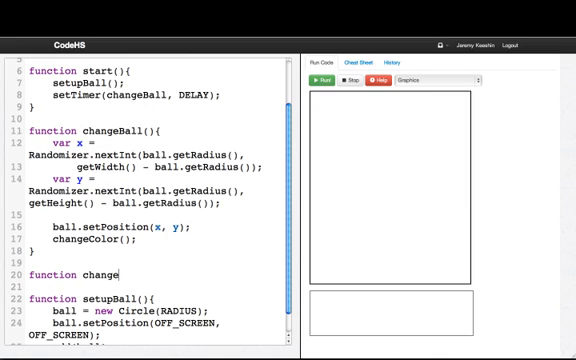
text(Color(){)
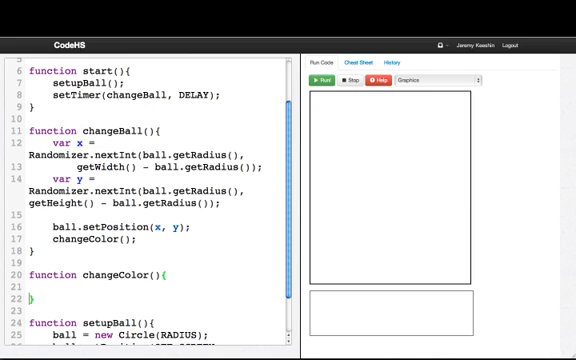
scroll(down, 3)
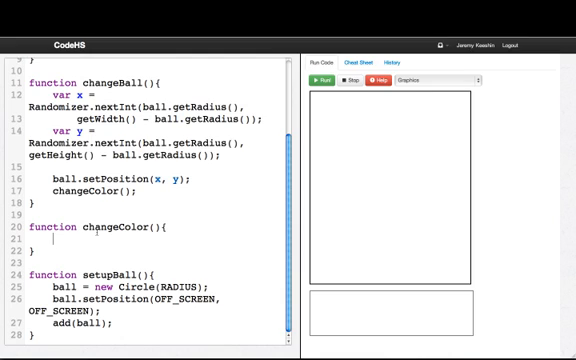
text(var)
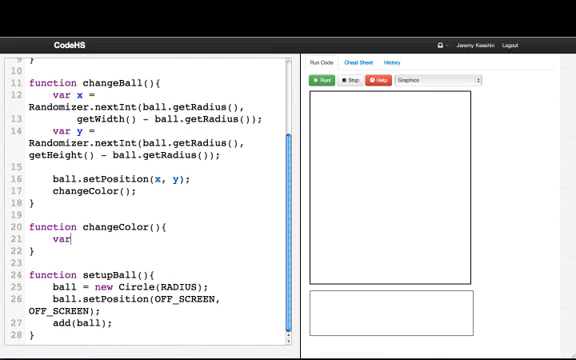
text(colorCode)
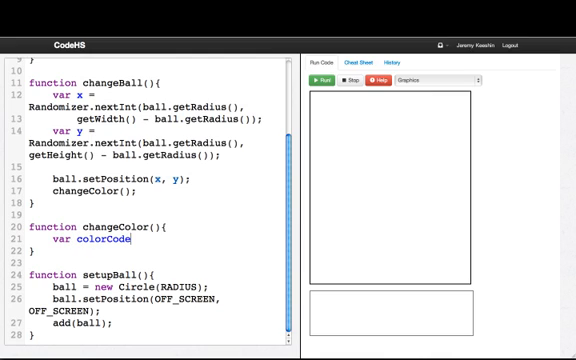
text(= Randomizer.nex)
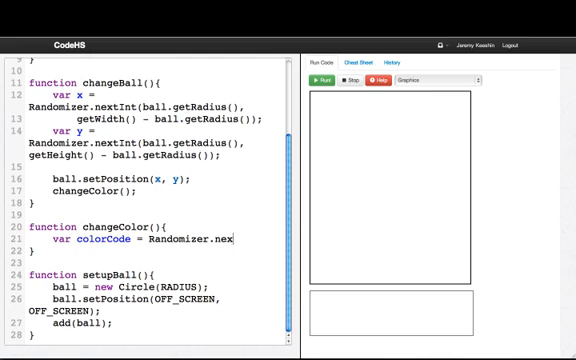
text(tInt(0, 2);)
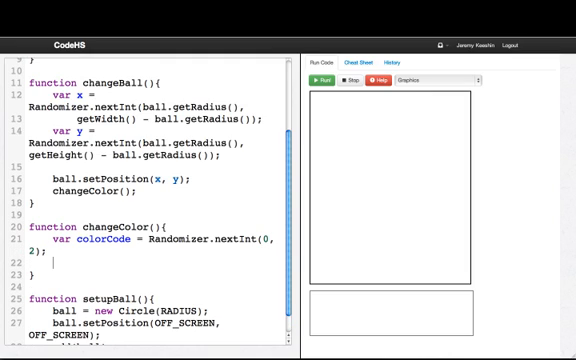
- Declare var color and assign Color.red when colorCode == 0
text(var color)
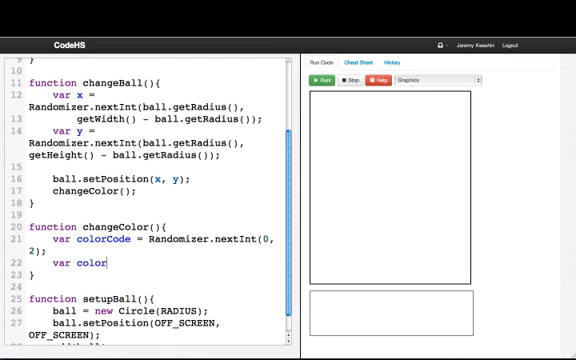
text(;)
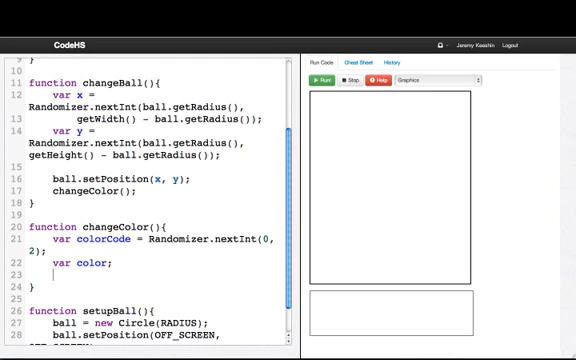
text(i)
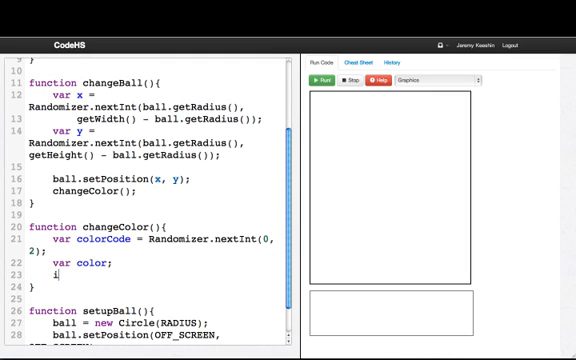
text(f(colorCode)
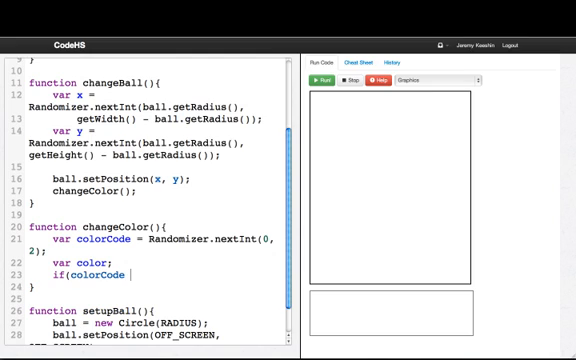
text(== 0))
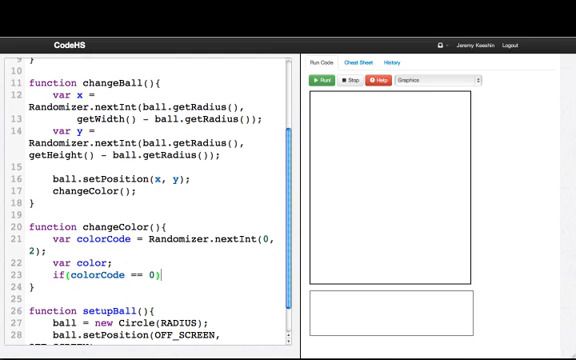
text({)
text(color = Co)
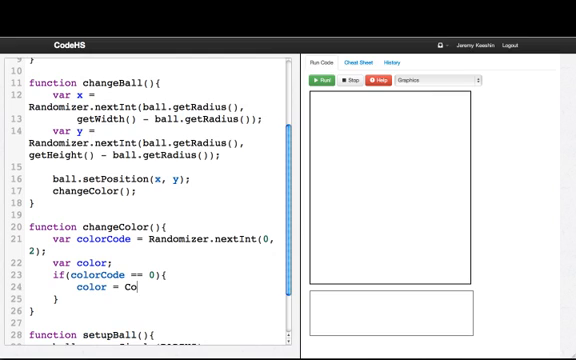
text(lor.red;)
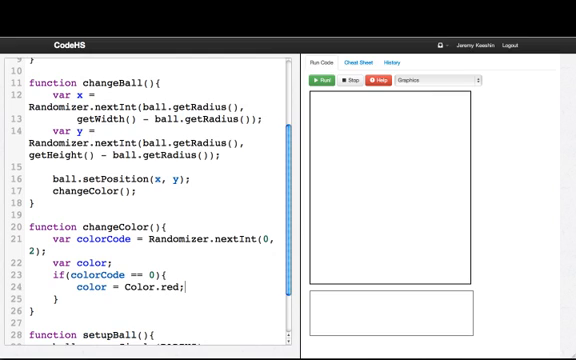
- Add else if colorCode == 1 assigning Color.yellow, and an else assigning Color.green
text(else)
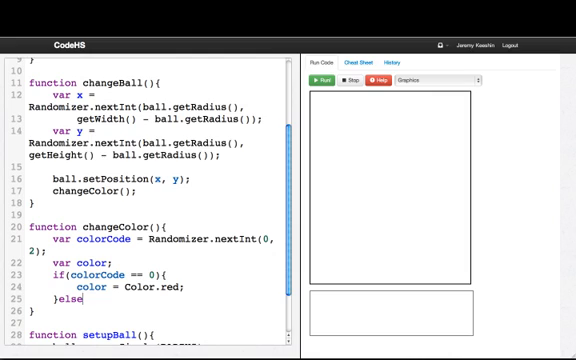
text(if(colorCode)
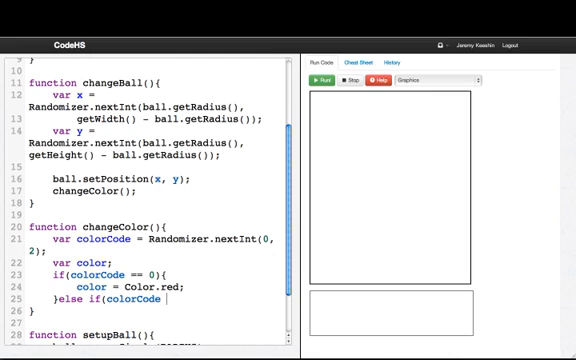
text(== 1){)
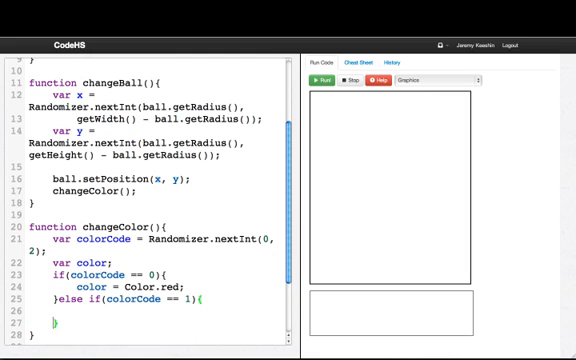
text(color = c)
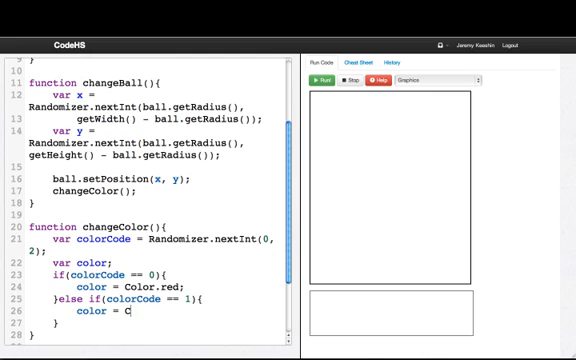
text(olor.yellow;)
click(159, 323)
text(else{)
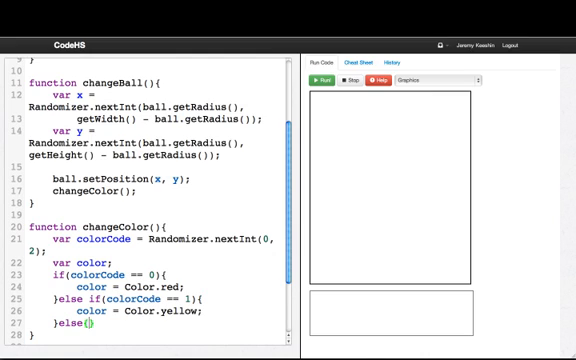
text(co)
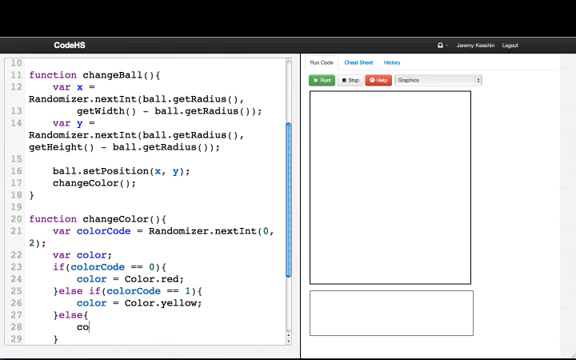
text(color = Color.green;)
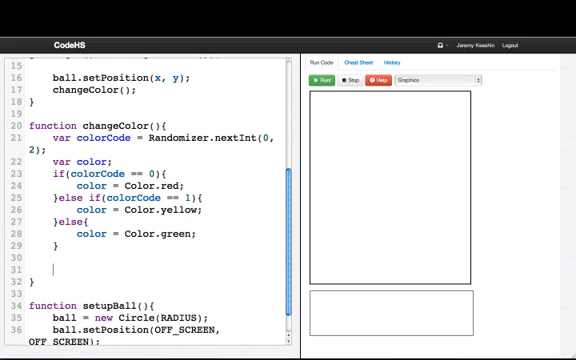
- End changeColor with ball.setColor(color) and run the program repeatedly to watch the red, yellow and green jumps
text(ball.setColor(color);)
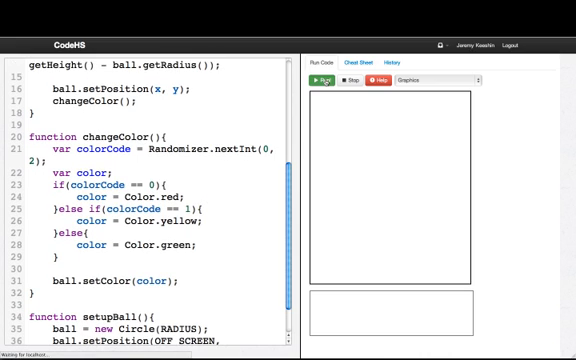
click(322, 79)
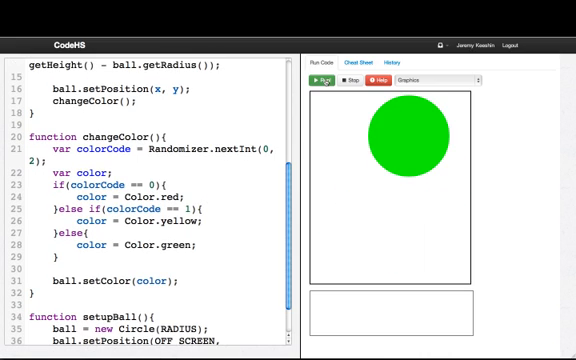
click(321, 82)
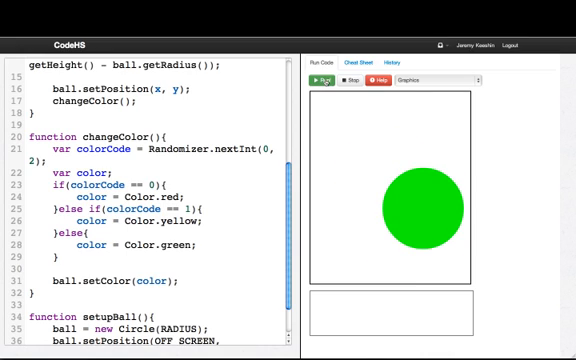
click(322, 81)
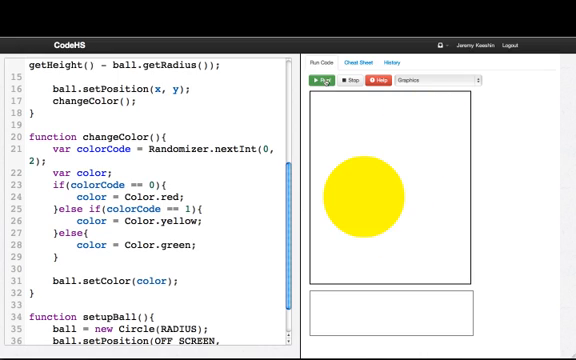
click(317, 80)
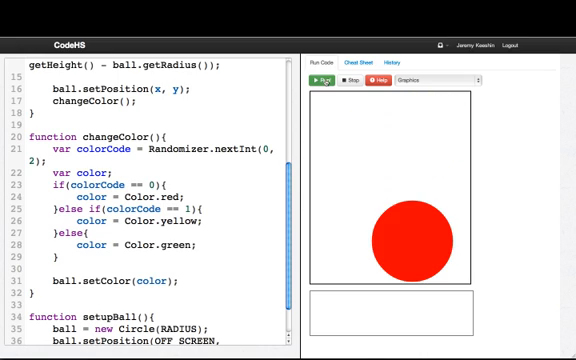